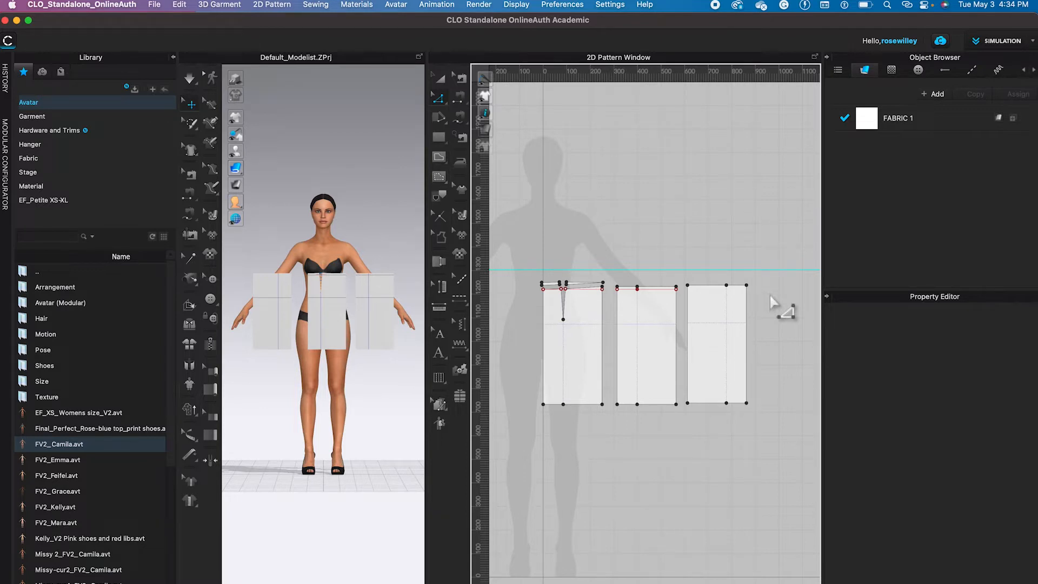
mouse_move(652, 309)
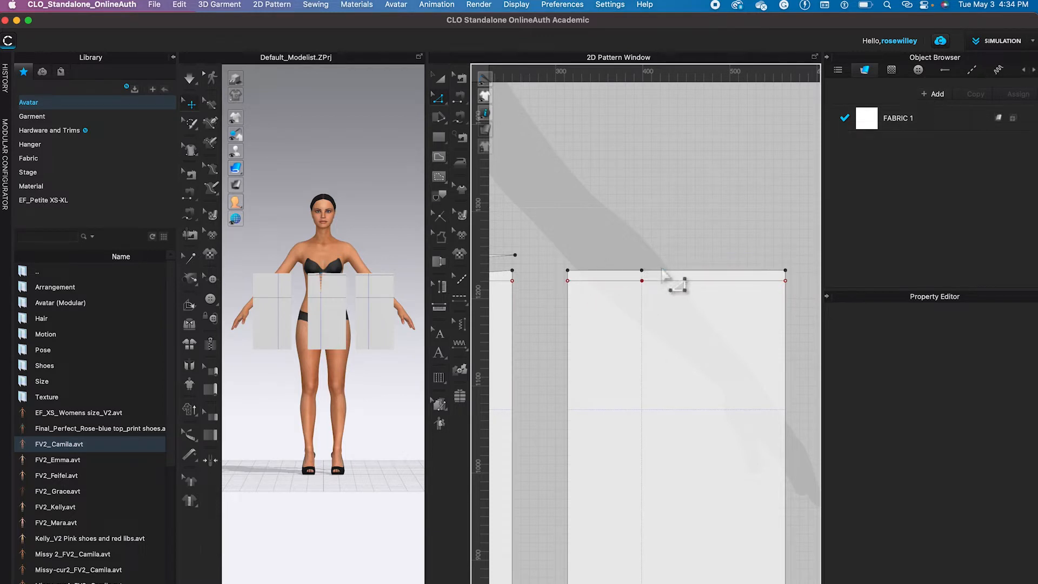
mouse_move(652, 315)
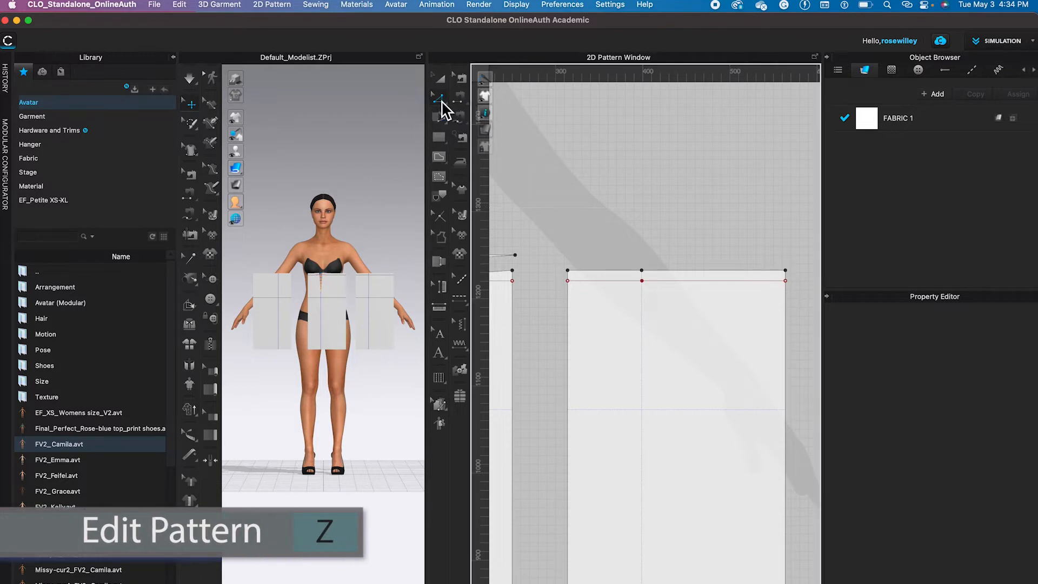
mouse_move(439, 99)
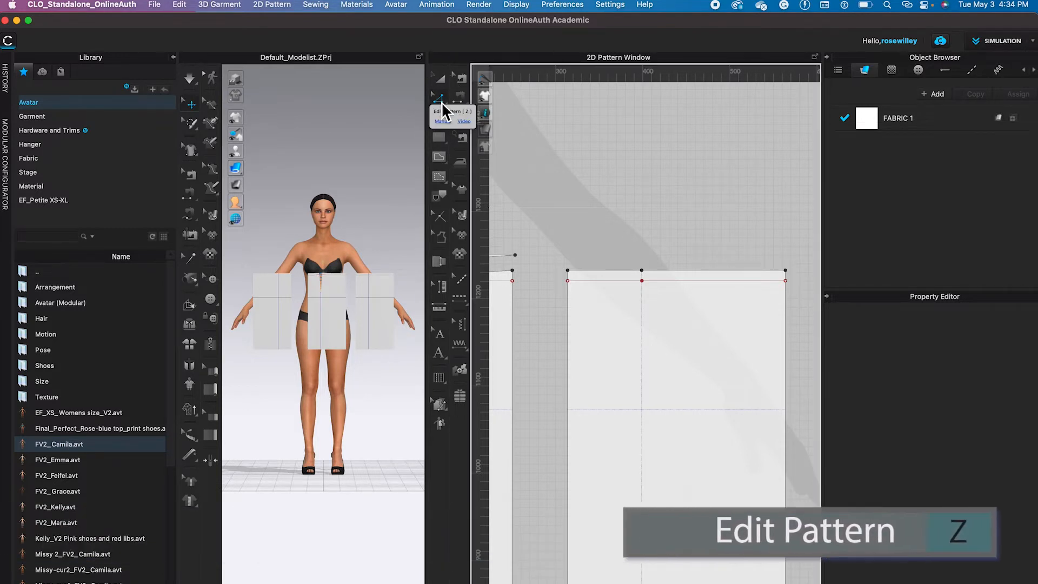
Step: Switch to the Edit Pattern tool and right-click the skirt's top-edge point
left_click(438, 98)
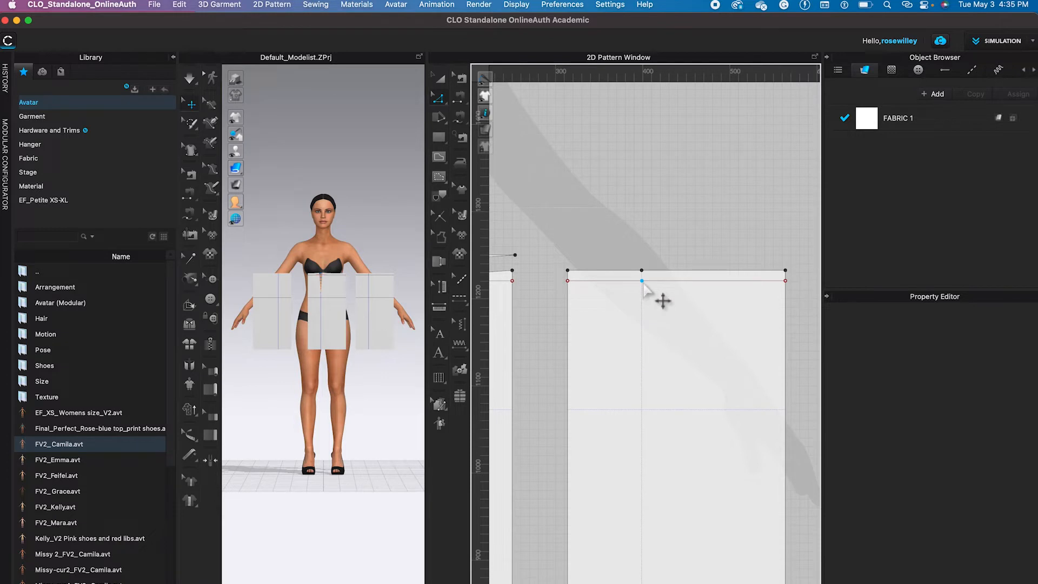
right_click(641, 281)
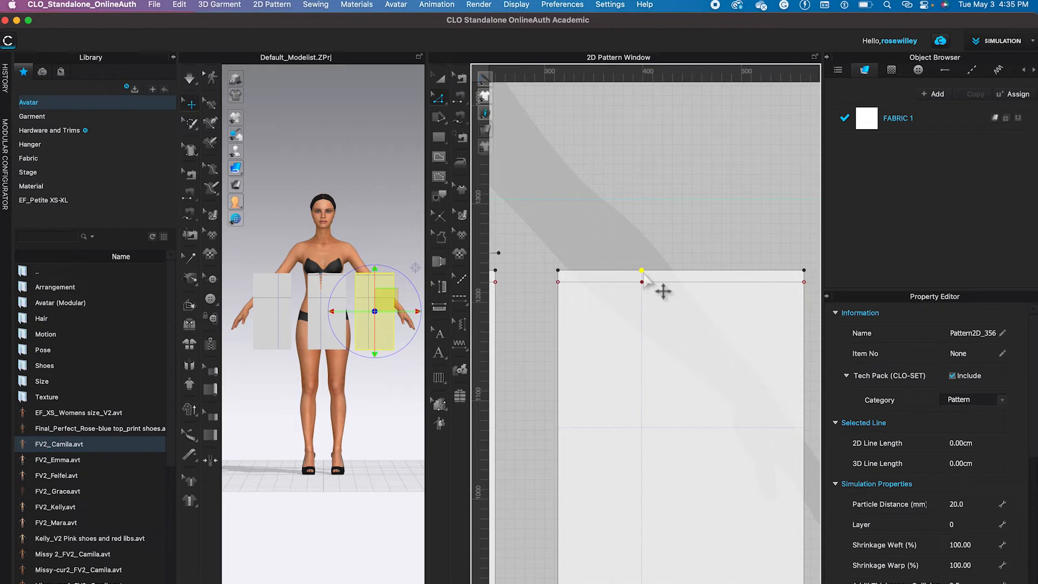
Step: Open the context menu for the raised top-edge point to reach Add Dart
right_click(640, 272)
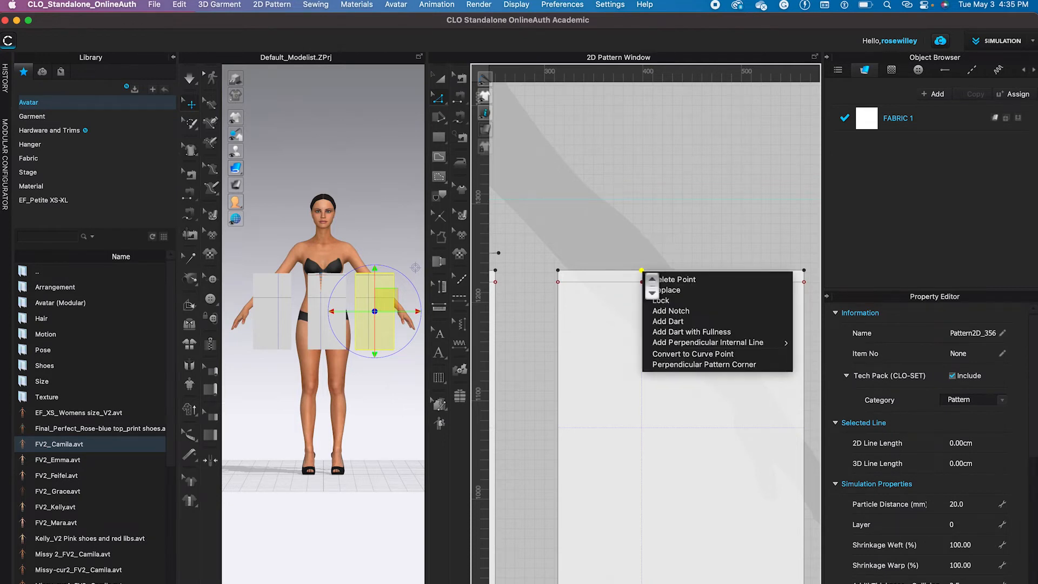
mouse_move(666, 290)
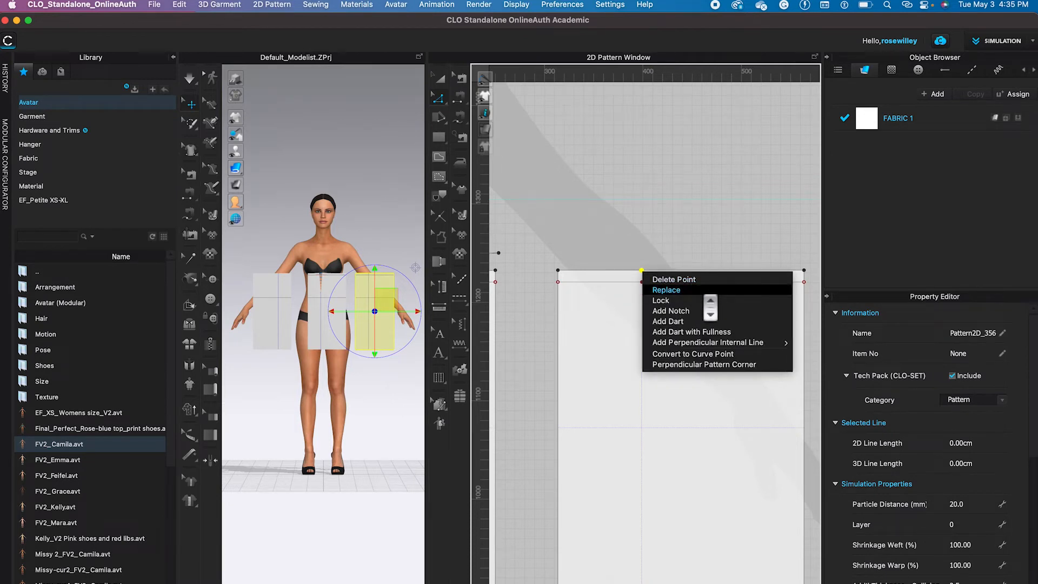
mouse_move(667, 321)
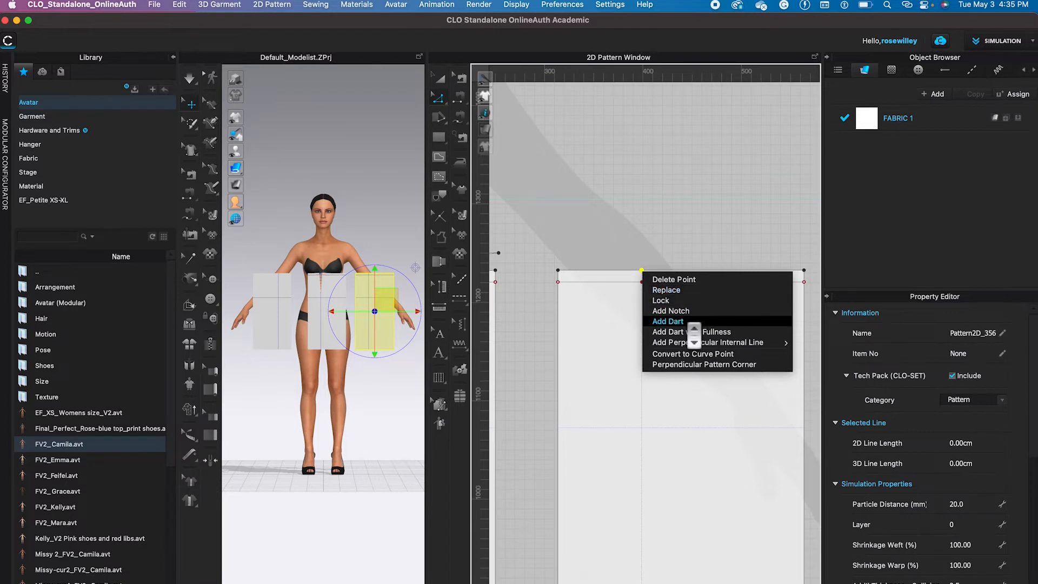
mouse_move(671, 311)
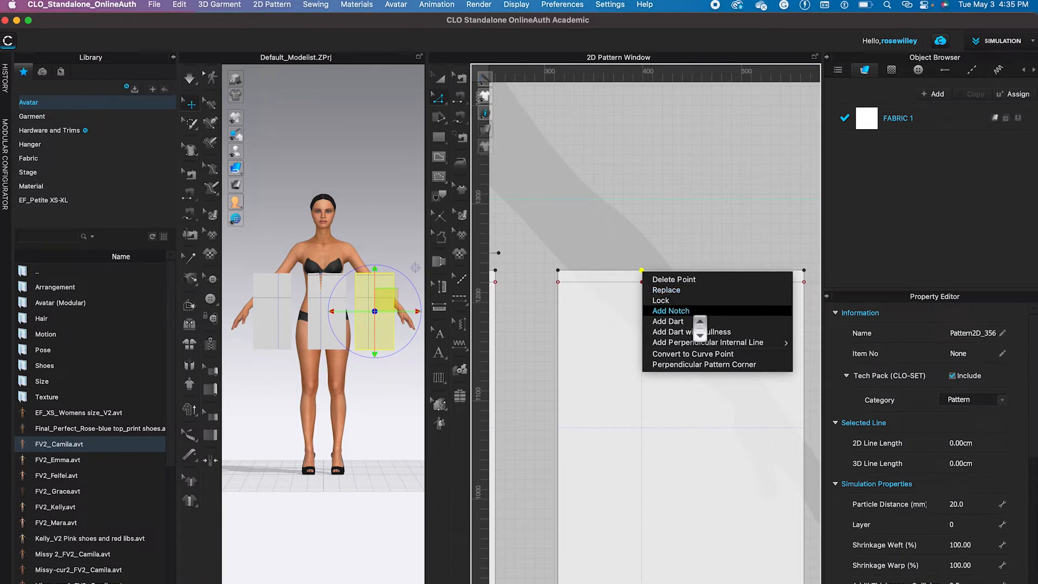
mouse_move(668, 321)
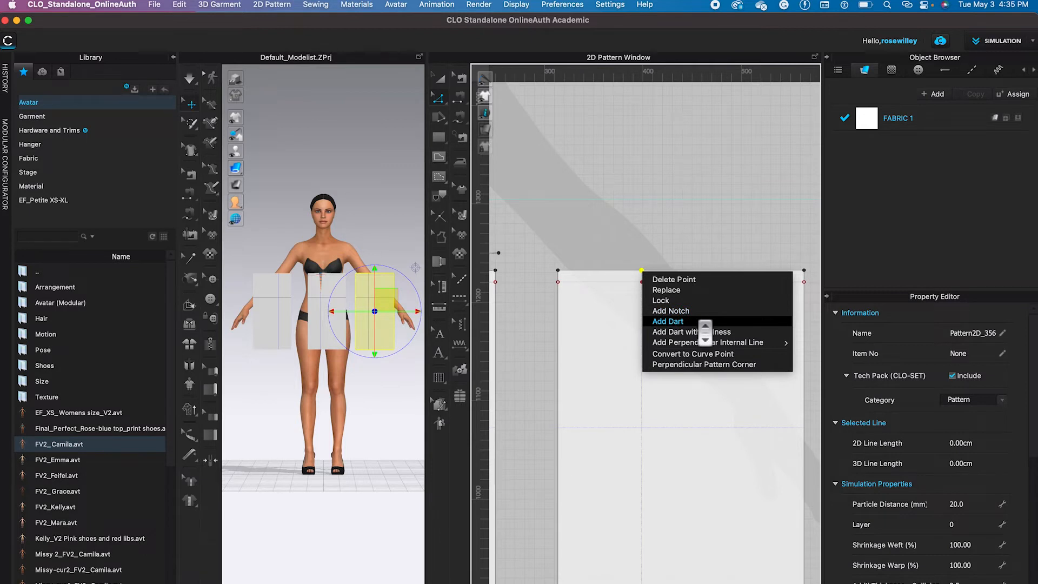
Step: Add a dart with Total Width 2.00 cm and Length 14 cm
left_click(666, 321)
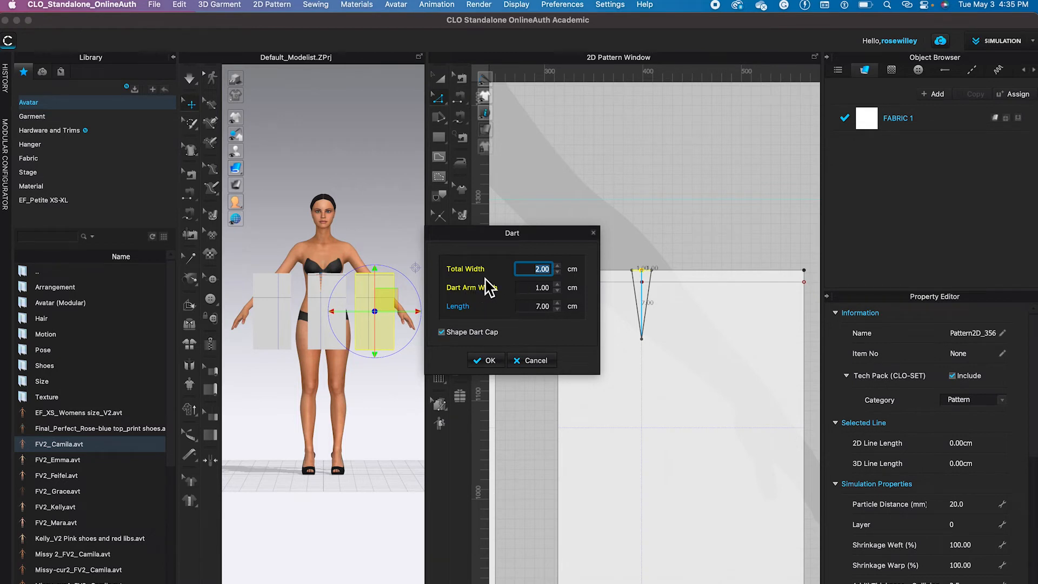
mouse_move(481, 306)
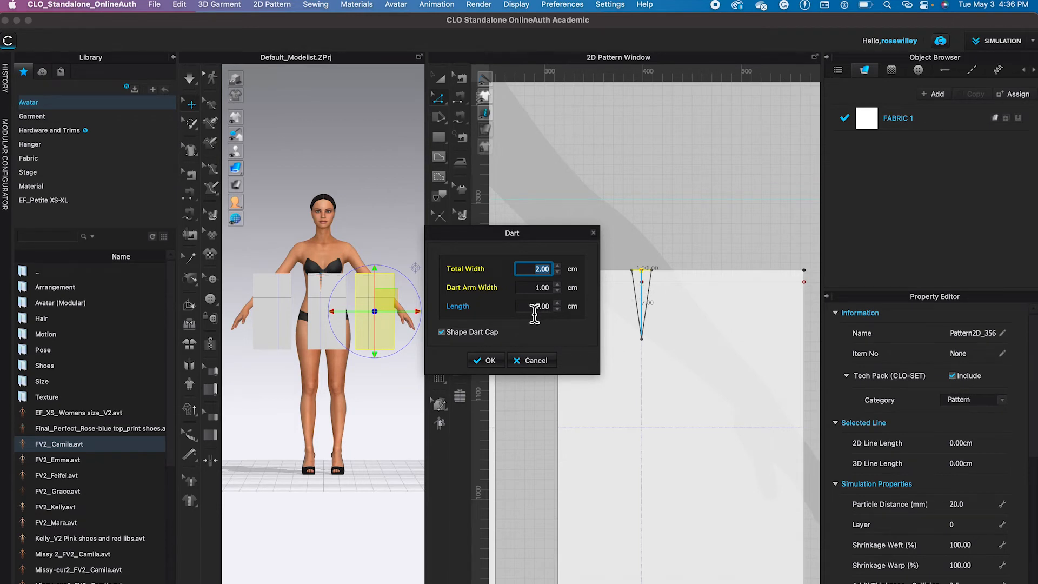
left_click(533, 306)
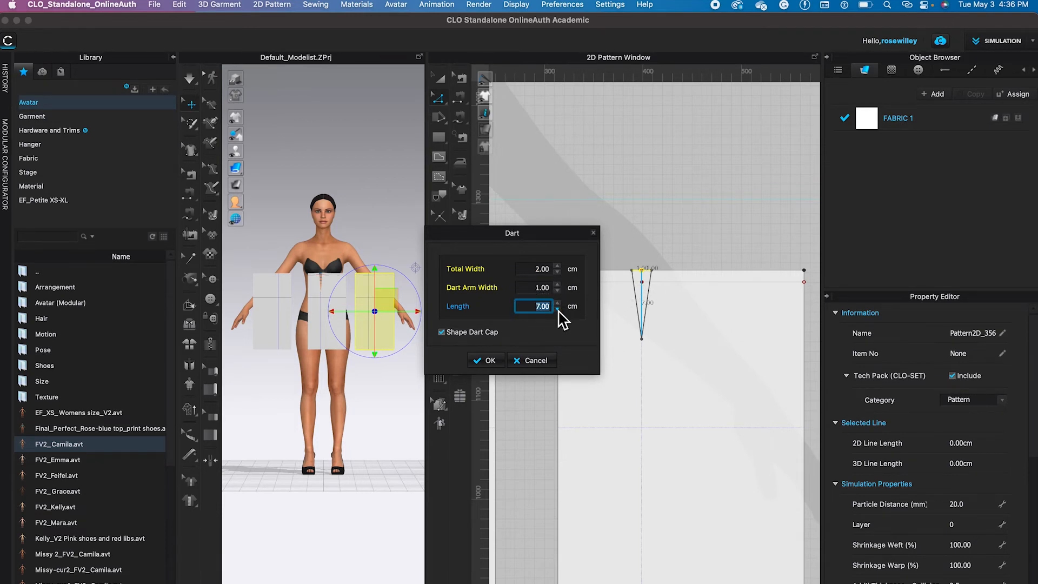
type("14")
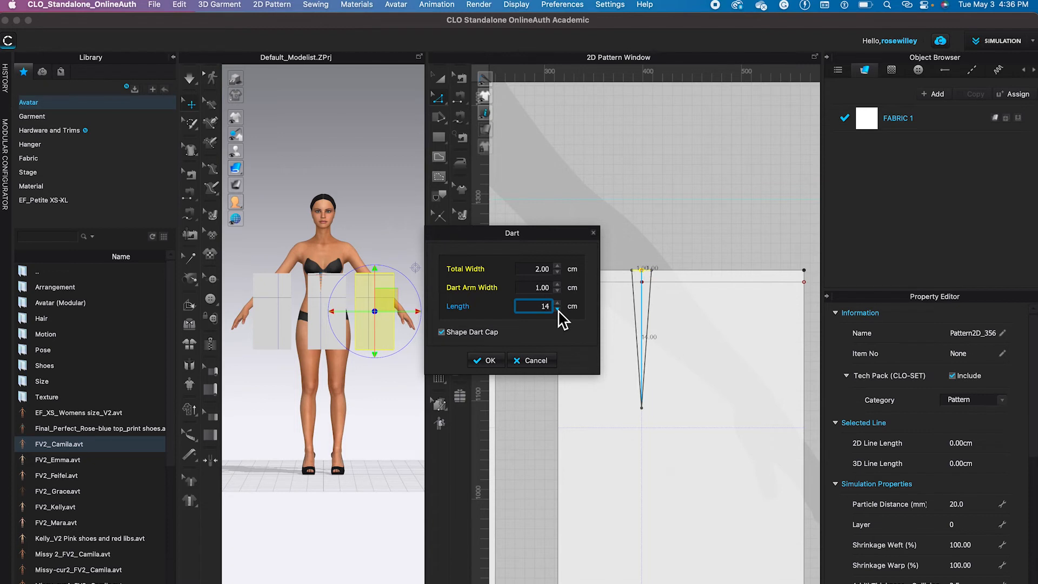
mouse_move(649, 427)
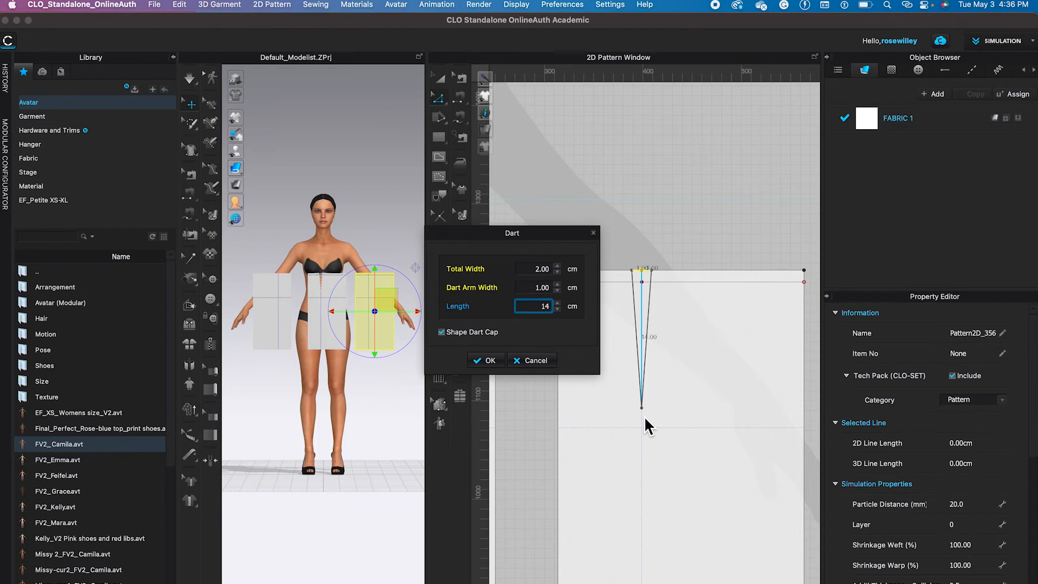
mouse_move(503, 378)
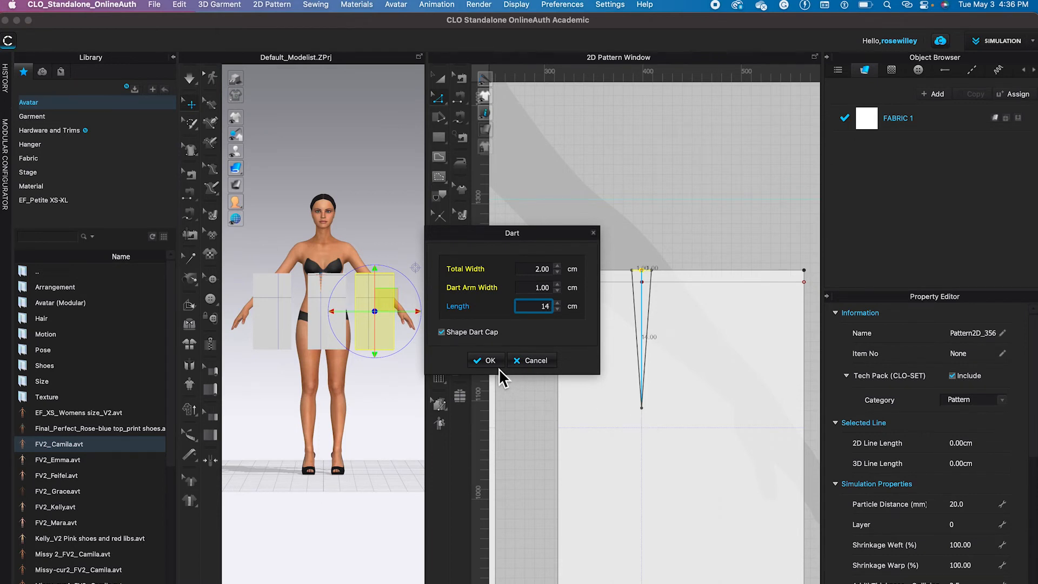
left_click(486, 360)
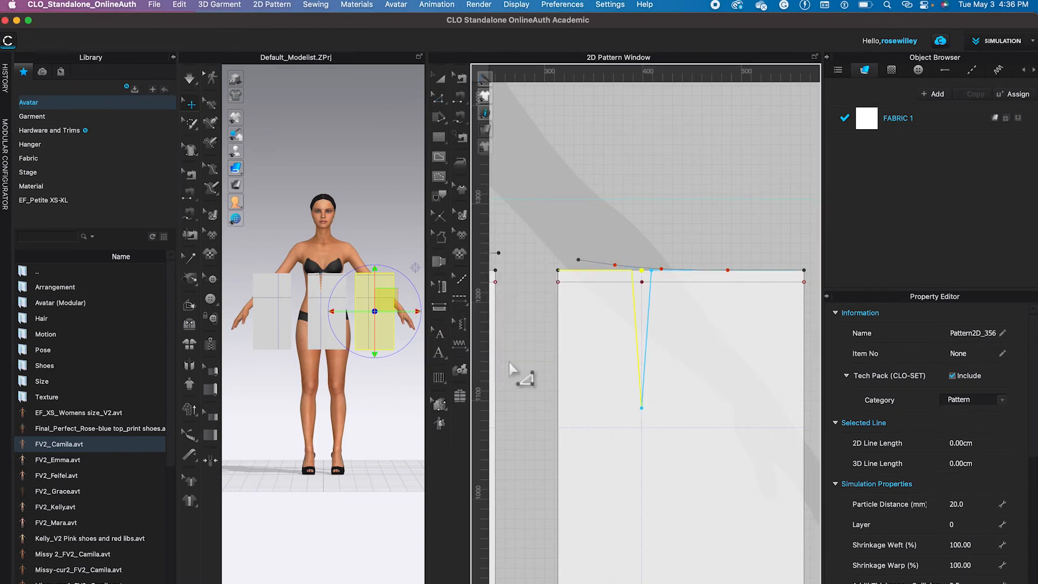